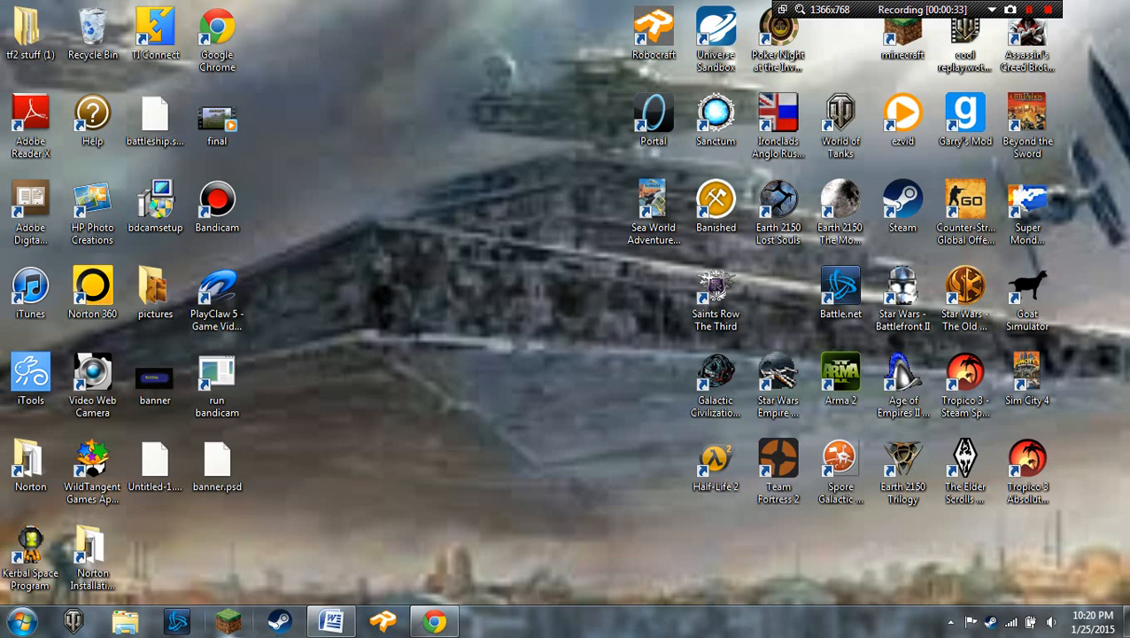
pyautogui.moveTo(226, 620)
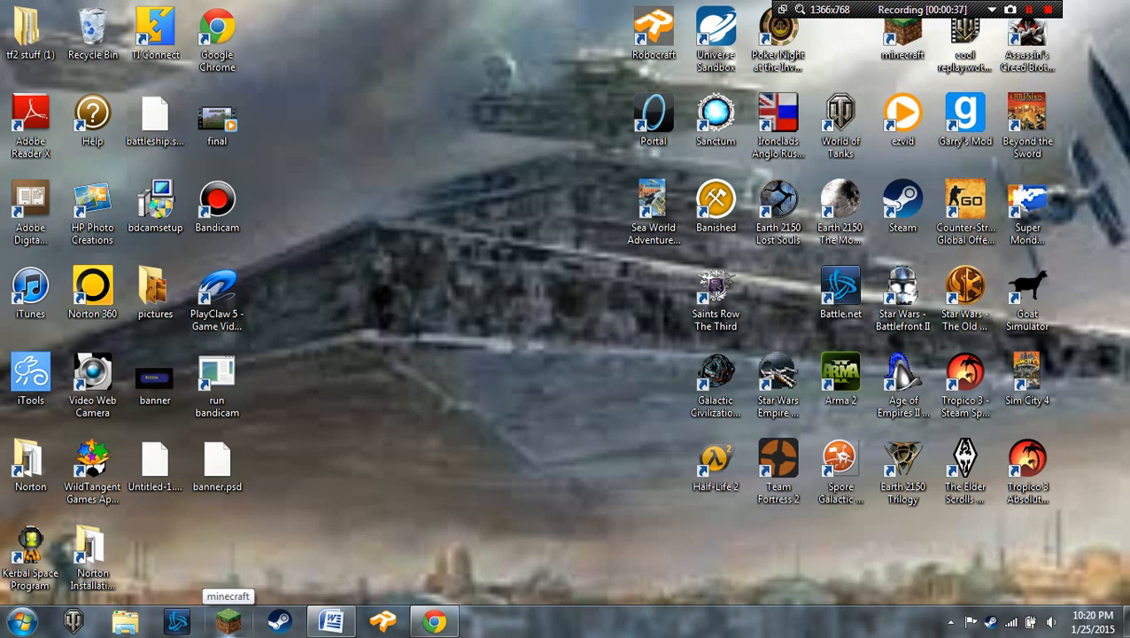